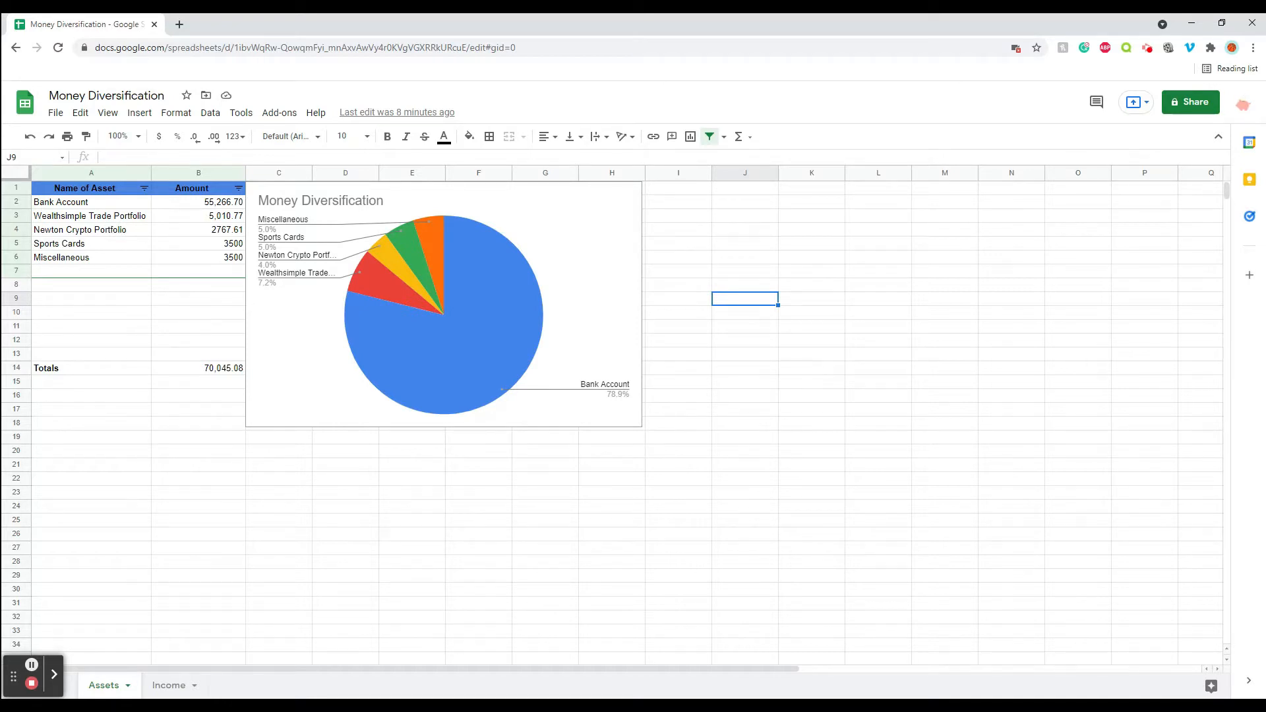
mouse_move(141, 203)
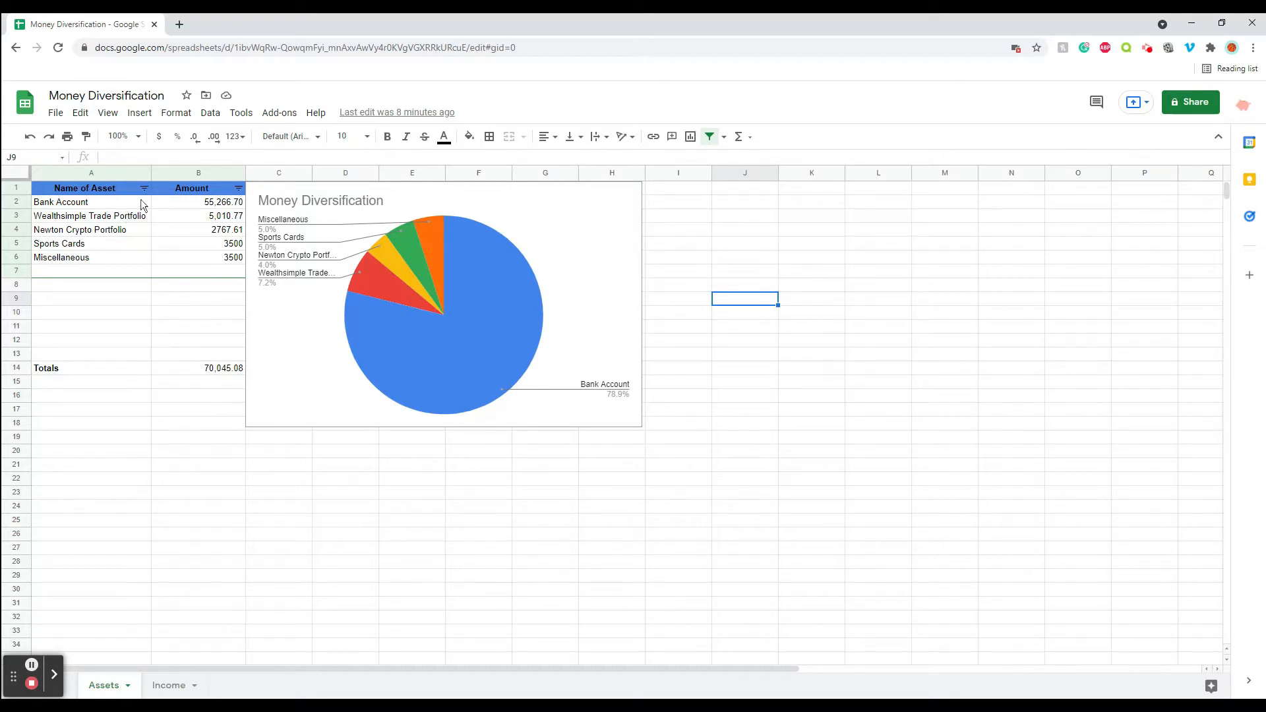